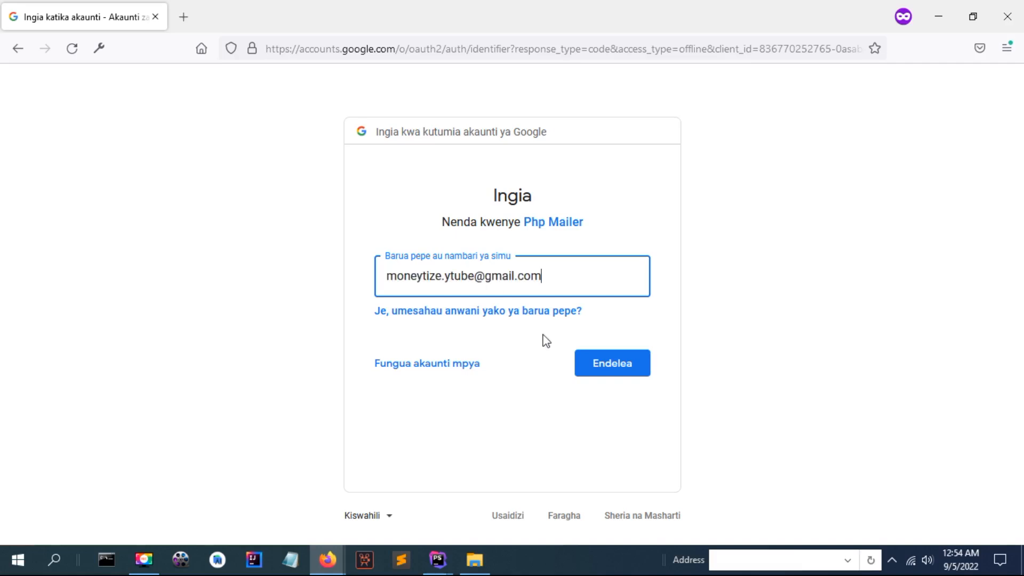
# Step: Submit the Gmail address for Php Mailer sign-in and enter the account password without submitting
pyautogui.click(610, 363)
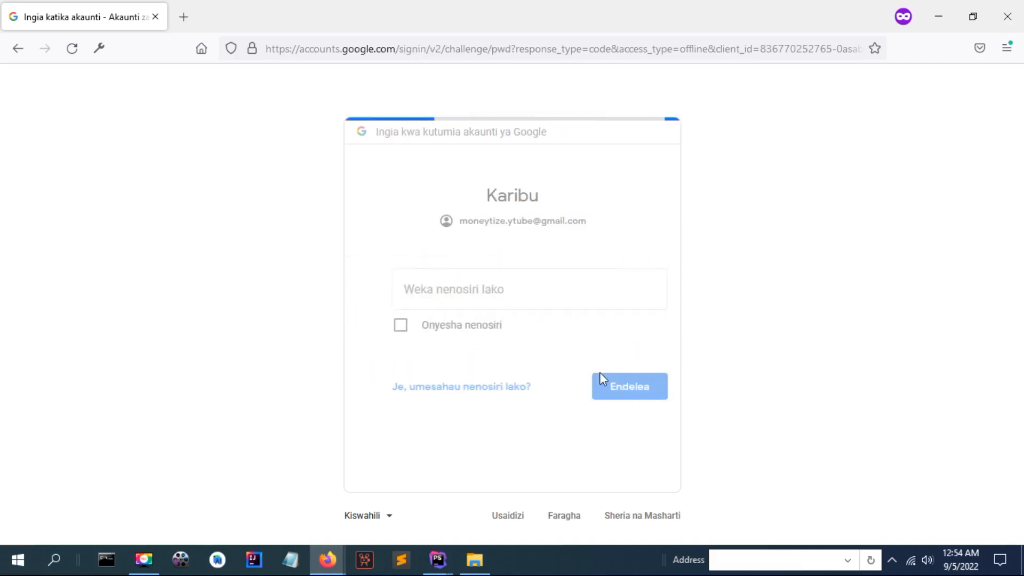
pyautogui.click(512, 289)
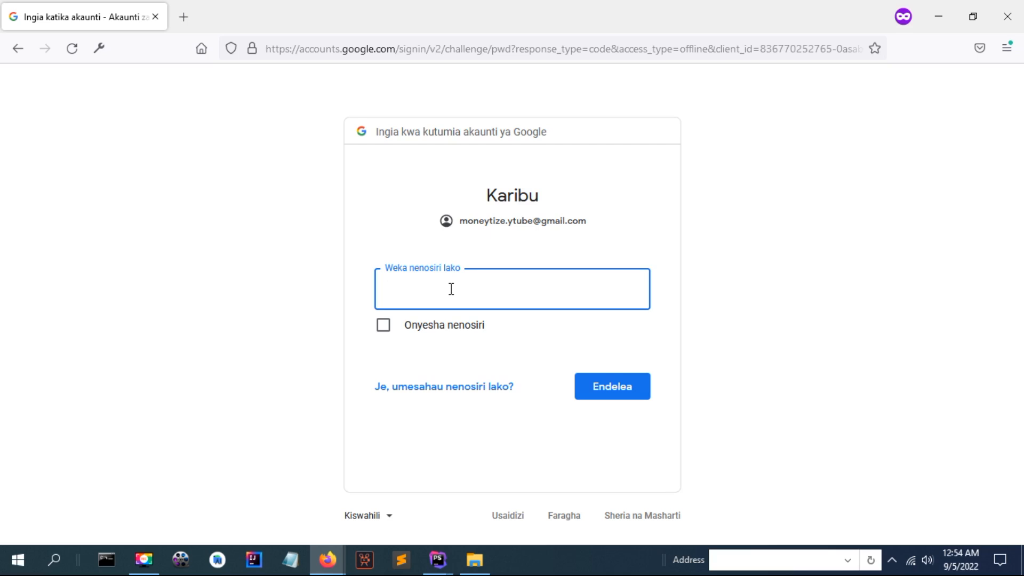
pyautogui.write('password')
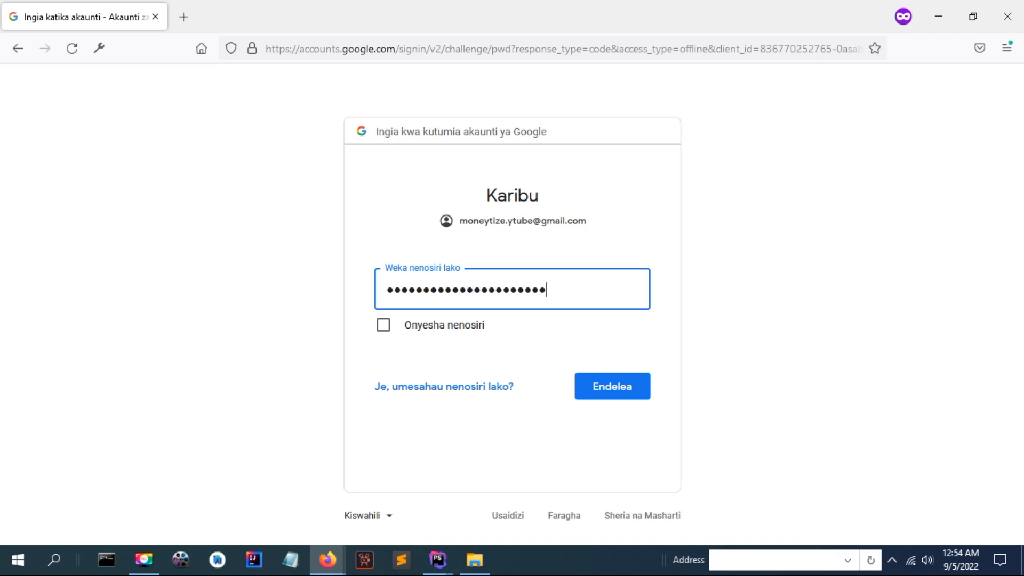
pyautogui.write('password')
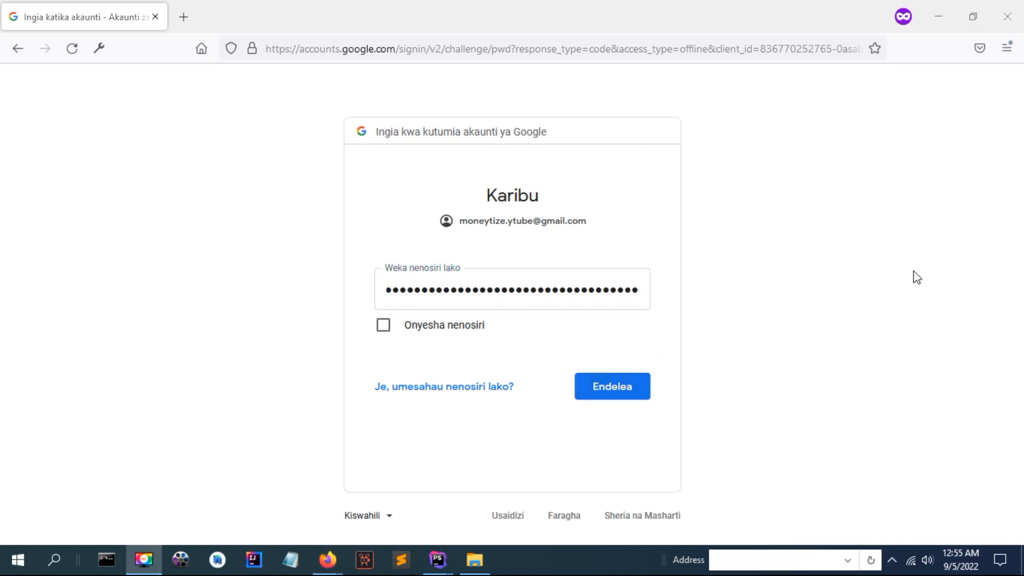
pyautogui.moveTo(613, 386)
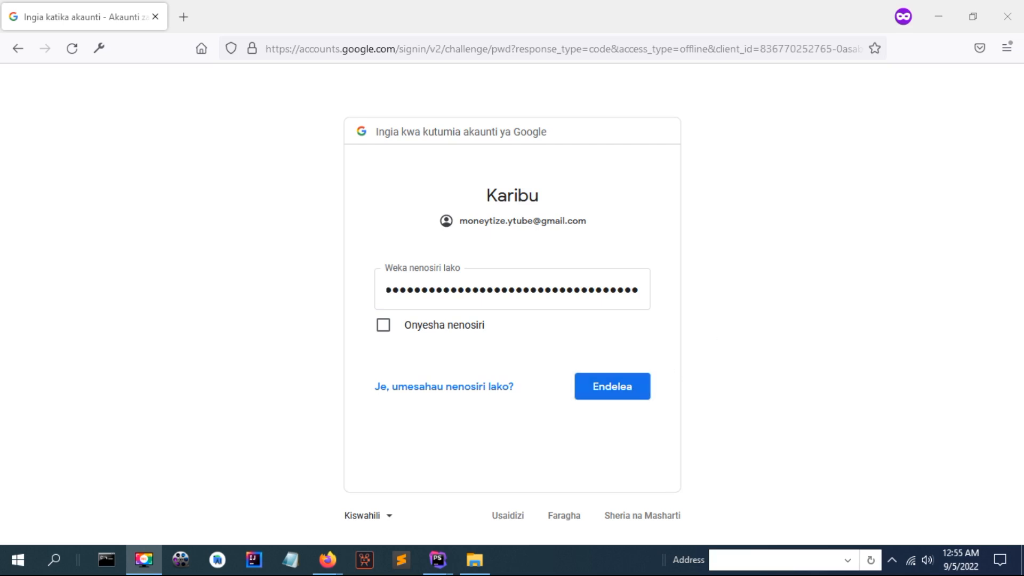
# Step: Submit the password and land on the Error 403 access_denied page for unverified Php Mailer
pyautogui.click(610, 386)
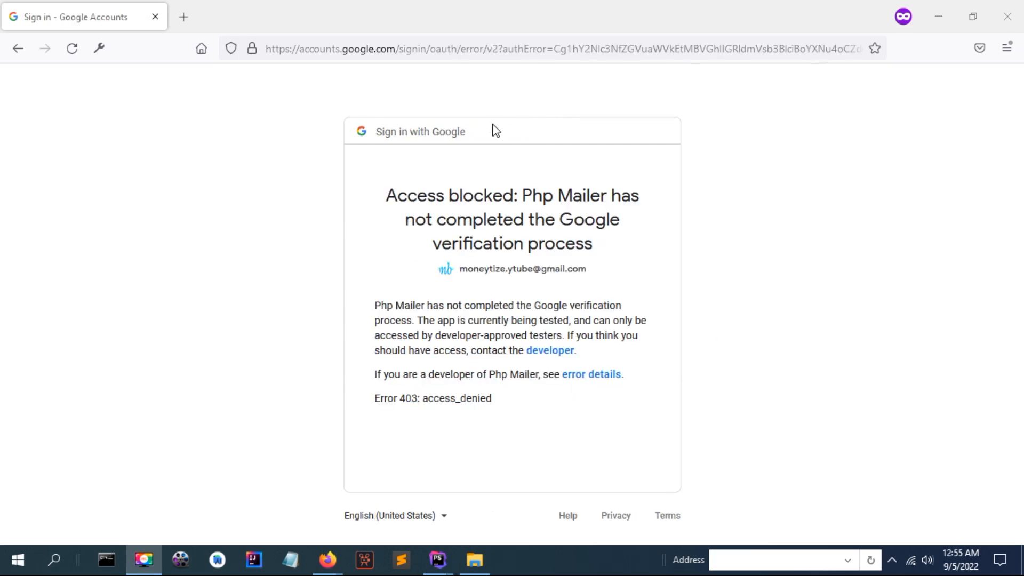
pyautogui.moveTo(573, 201)
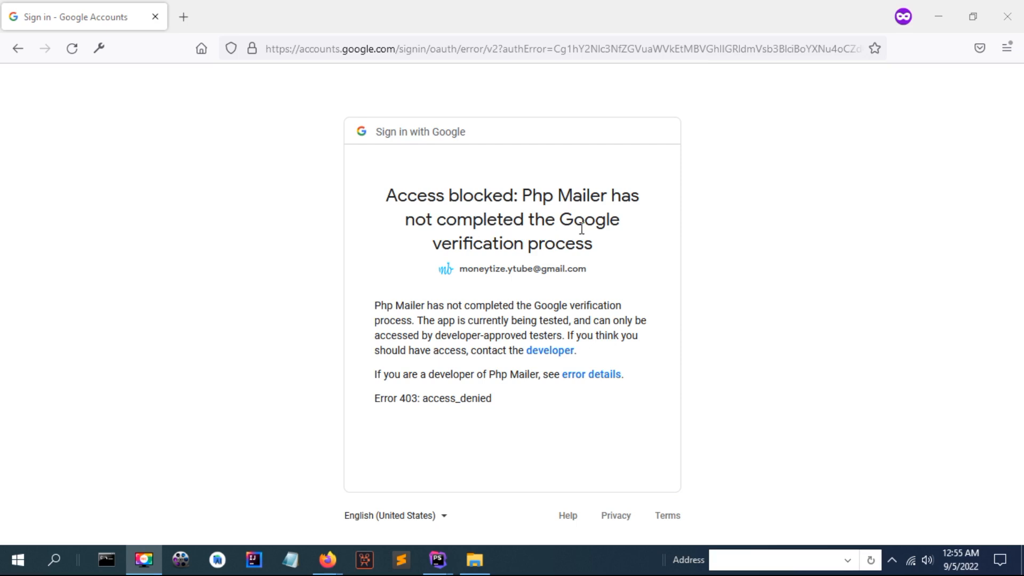
pyautogui.moveTo(599, 252)
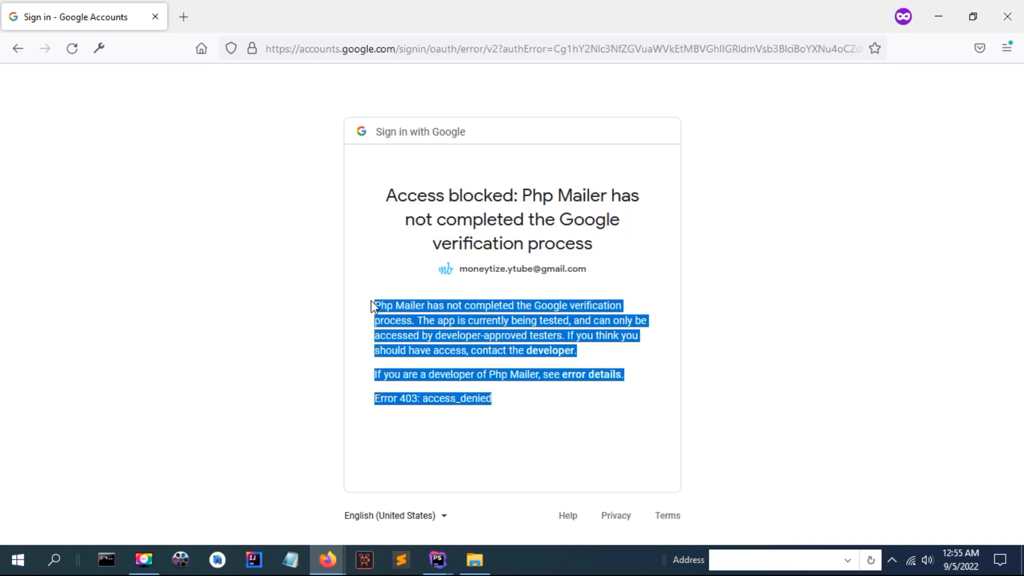
pyautogui.click(601, 428)
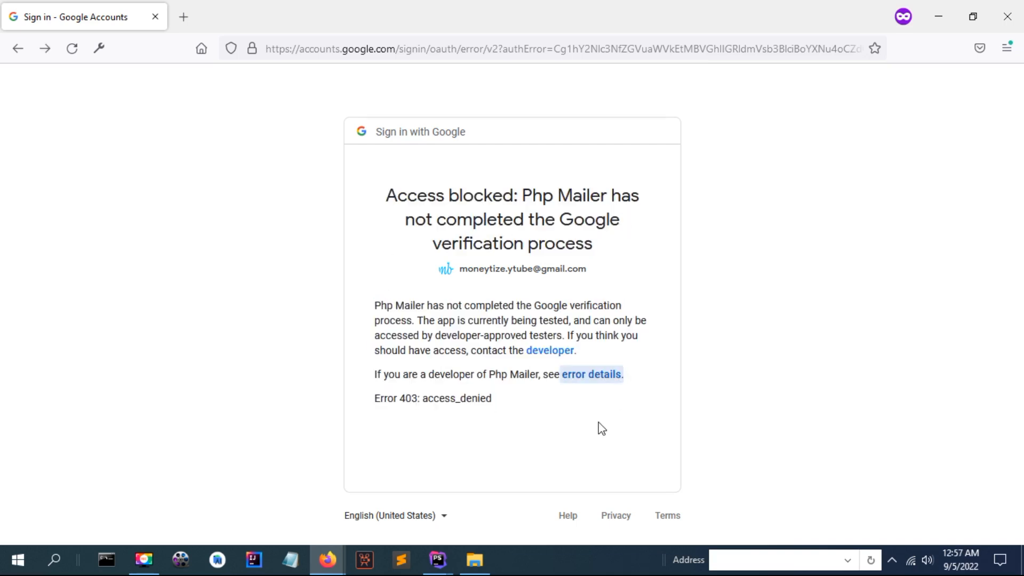
pyautogui.moveTo(496, 280)
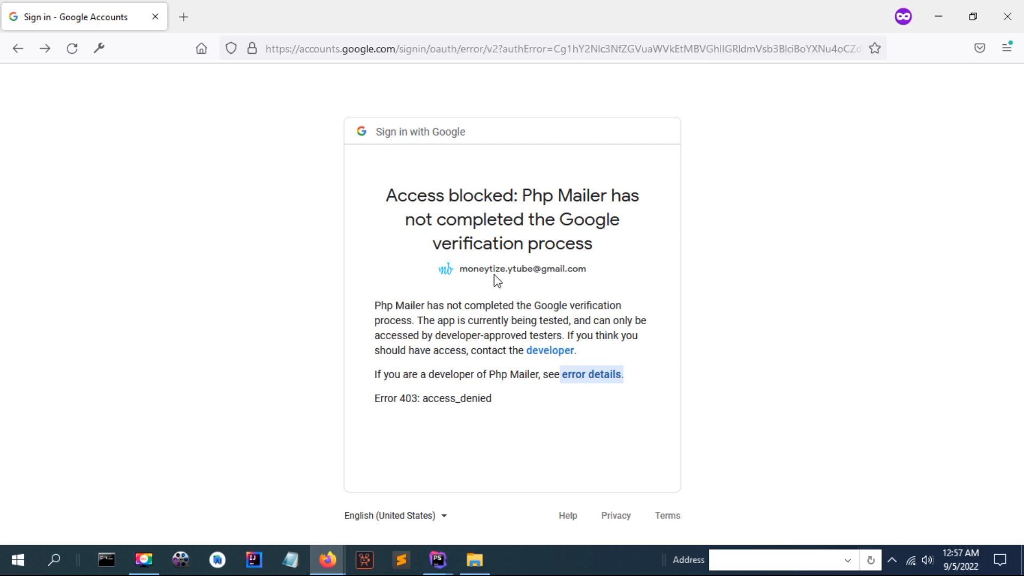
pyautogui.moveTo(595, 277)
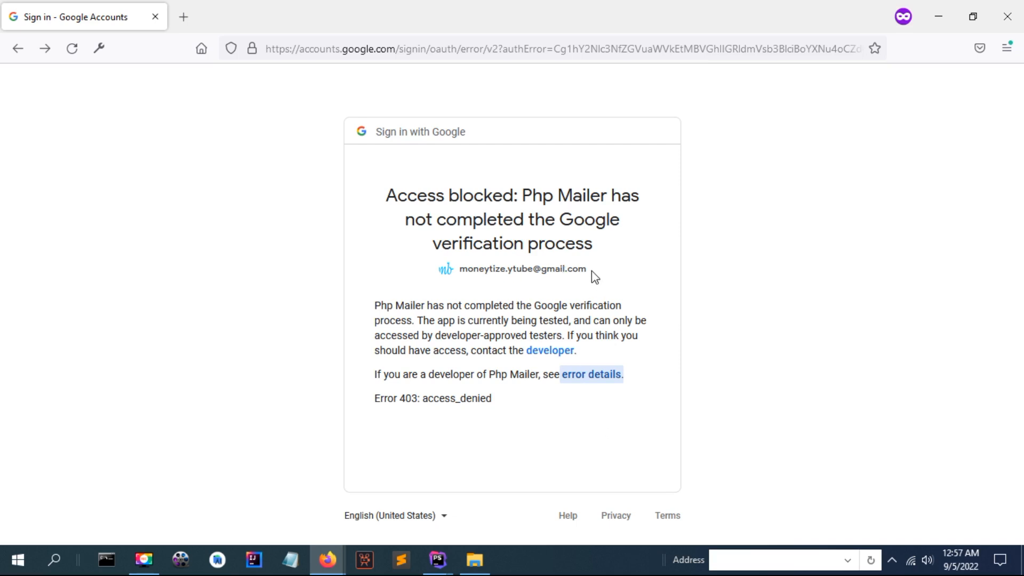
pyautogui.doubleClick(523, 269)
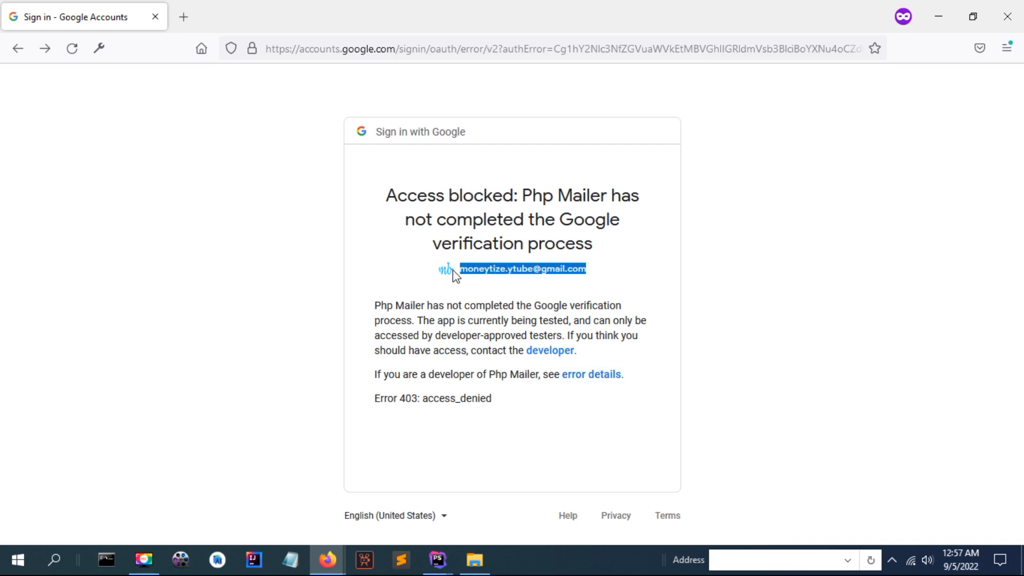
pyautogui.moveTo(510, 299)
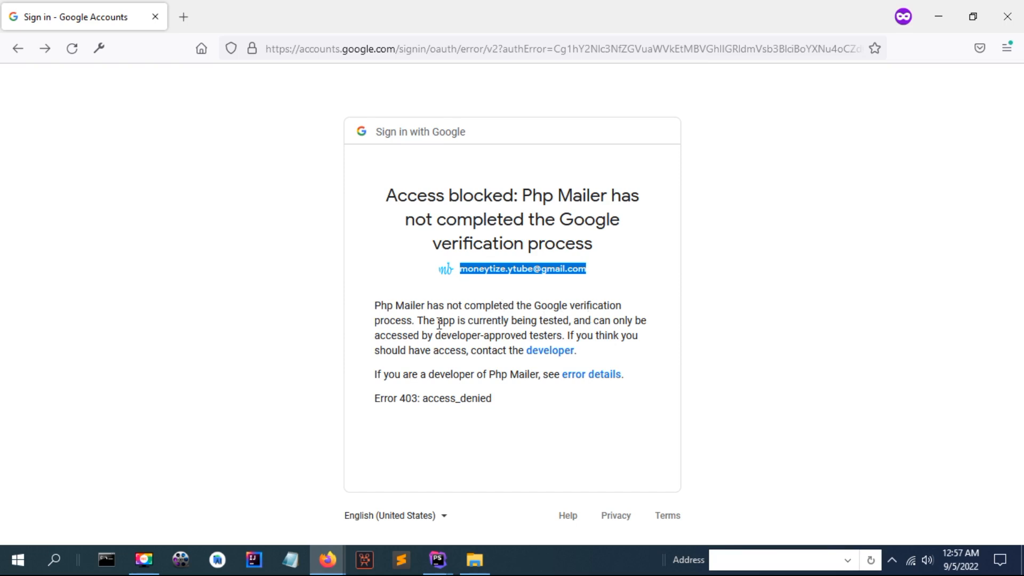
pyautogui.moveTo(609, 338)
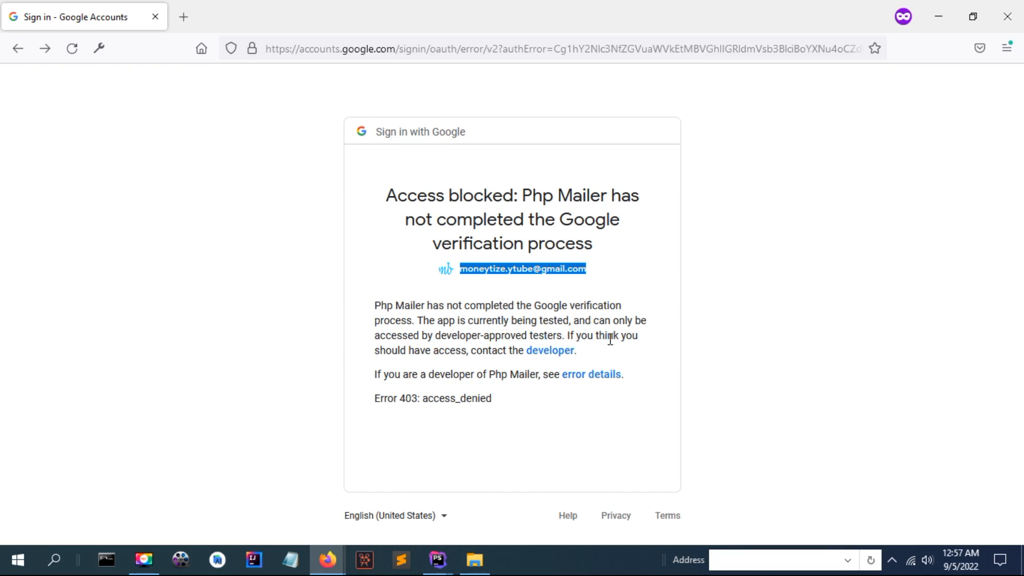
pyautogui.moveTo(542, 354)
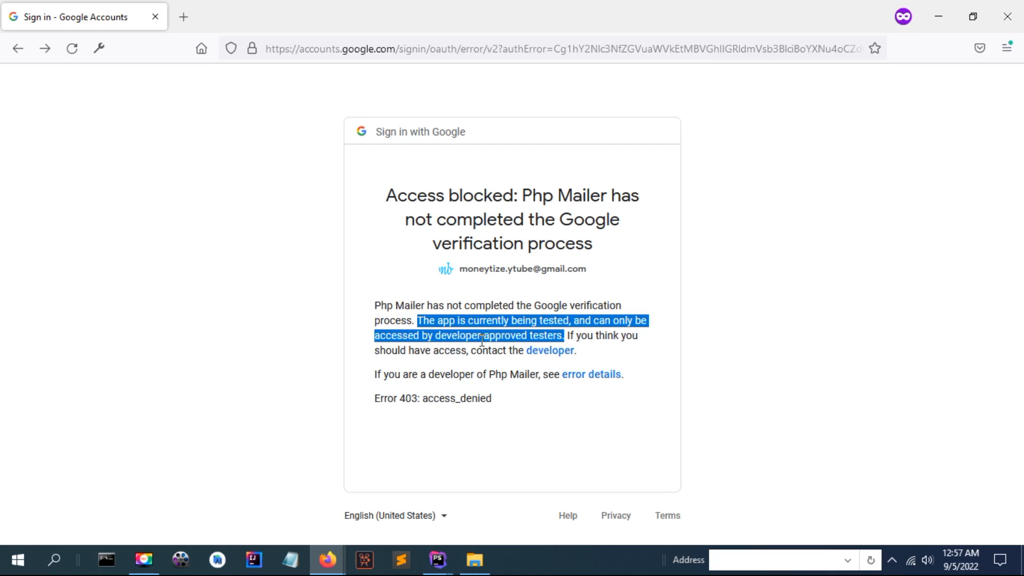
pyautogui.moveTo(539, 351)
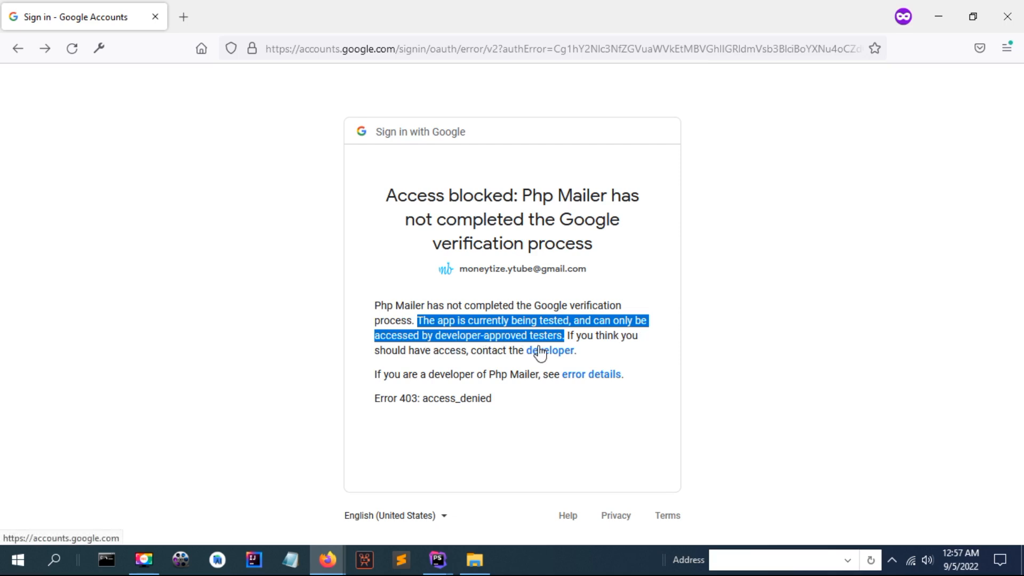
pyautogui.moveTo(593, 269)
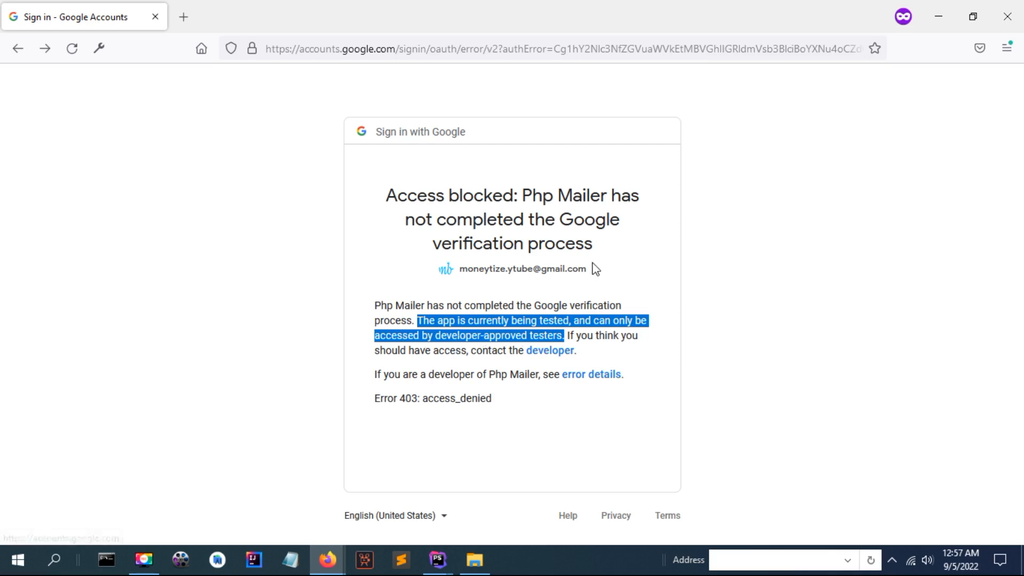
pyautogui.doubleClick(523, 268)
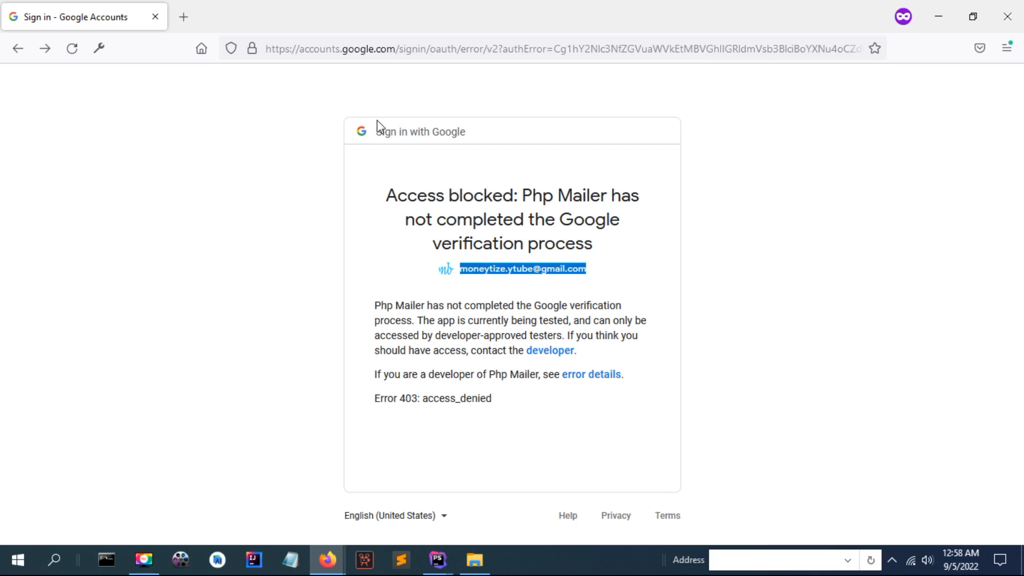
pyautogui.moveTo(450, 488)
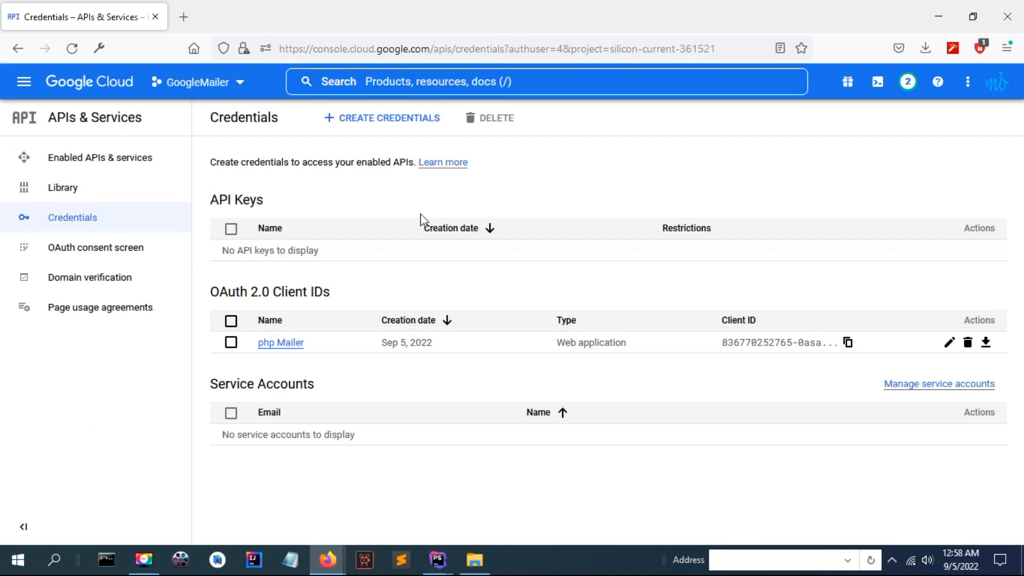
pyautogui.moveTo(100, 308)
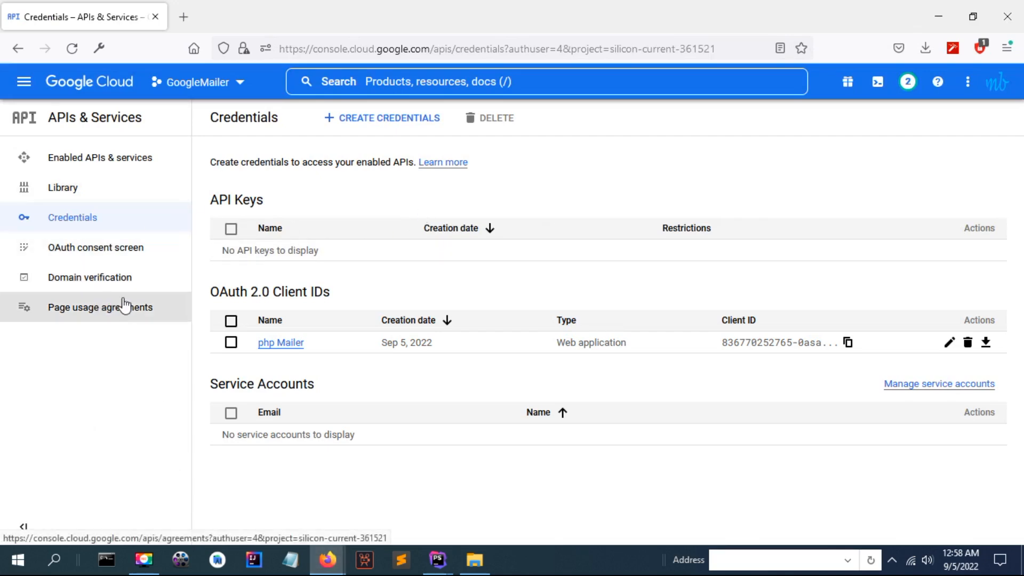
# Step: Open the OAuth consent screen settings under APIs & Services for Php Mailer
pyautogui.click(95, 246)
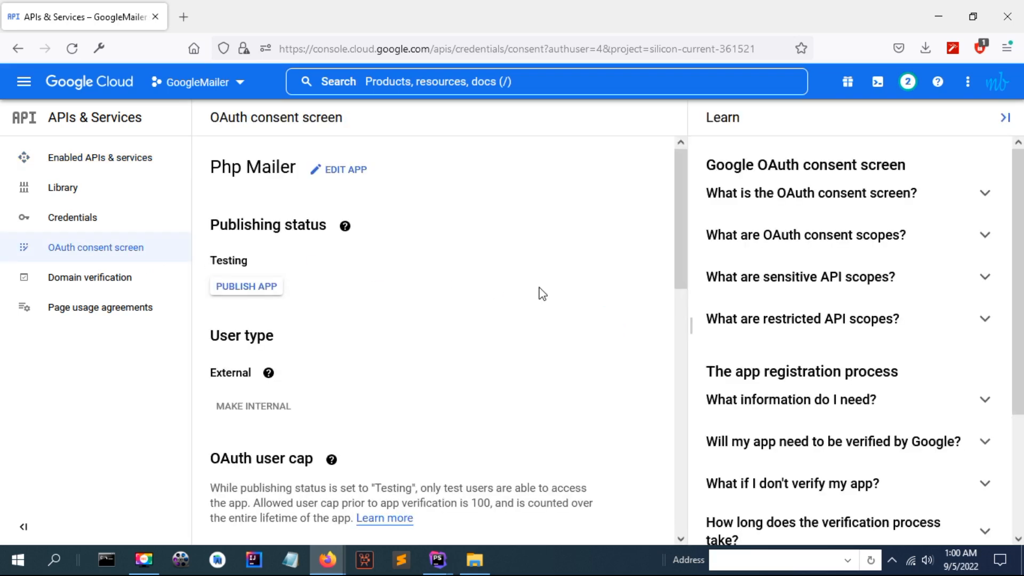
pyautogui.moveTo(304, 258)
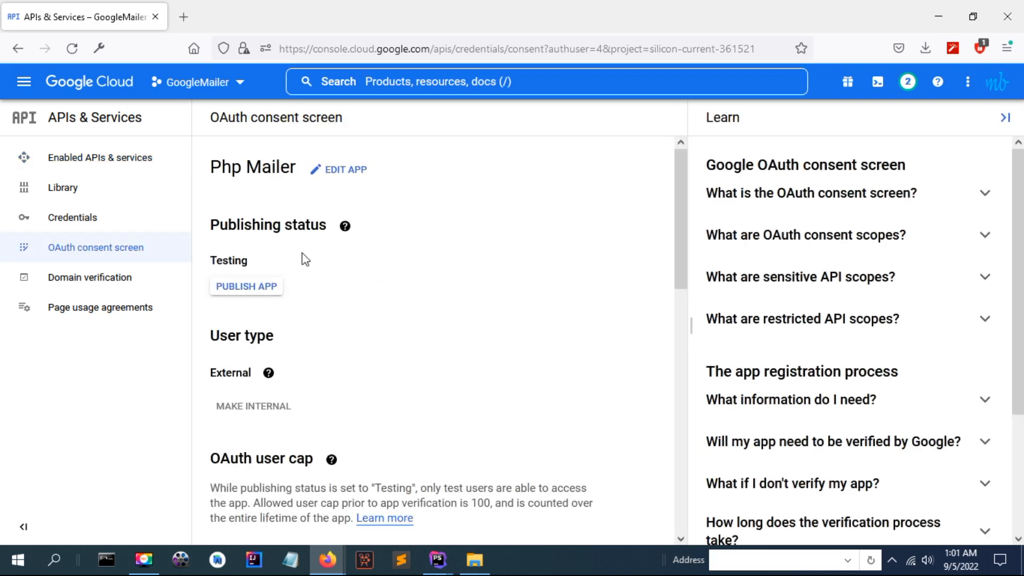
pyautogui.moveTo(247, 286)
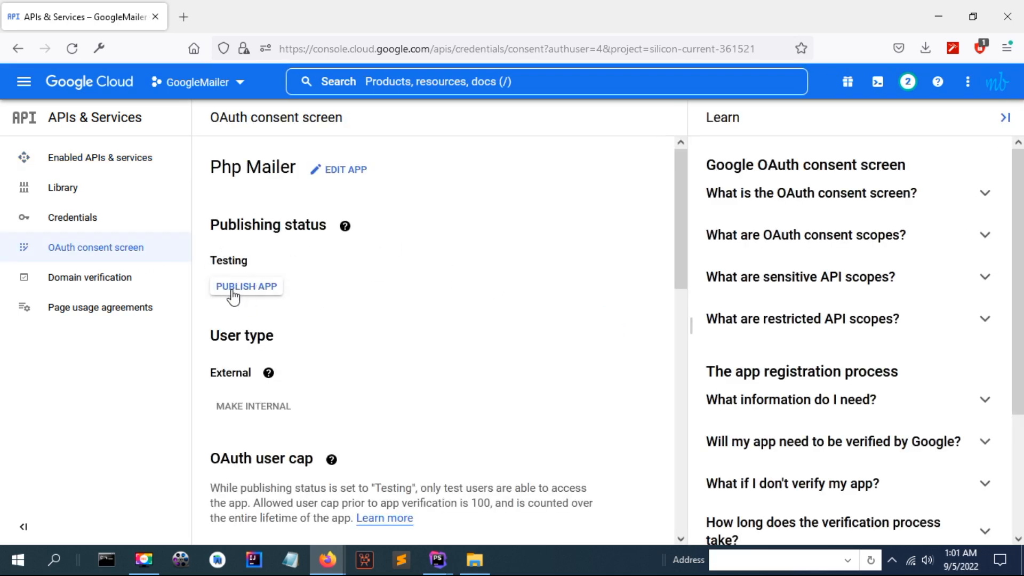
pyautogui.moveTo(237, 273)
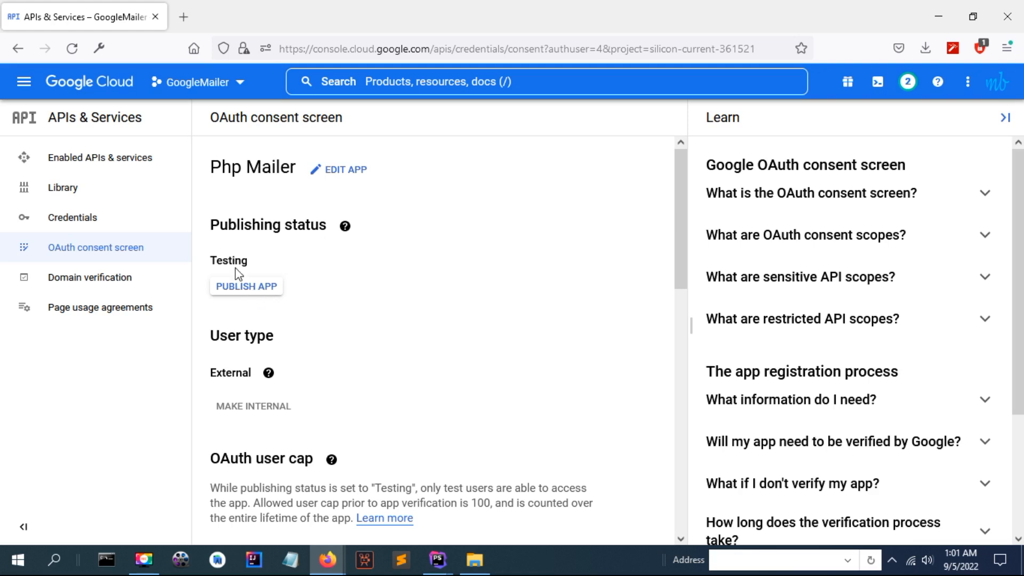
pyautogui.moveTo(263, 385)
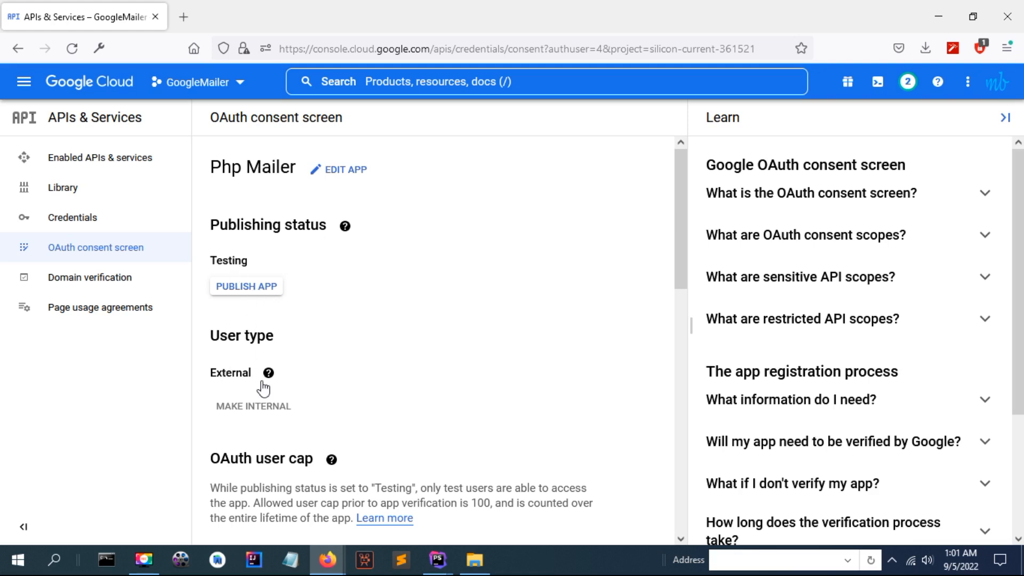
pyautogui.moveTo(466, 307)
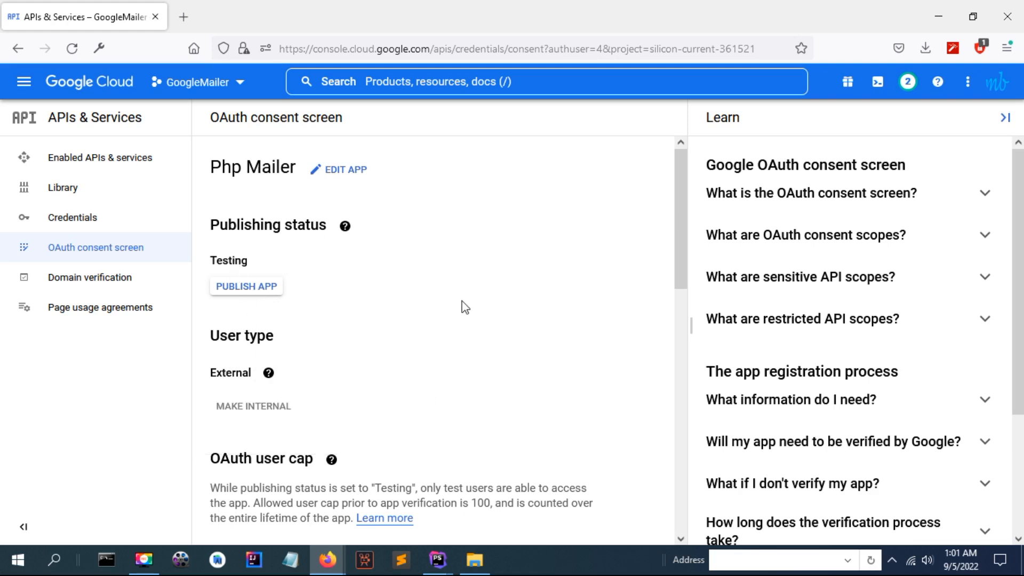
# Step: Scroll the consent screen down to the empty Test users section (0 of 100)
pyautogui.scroll(-3)
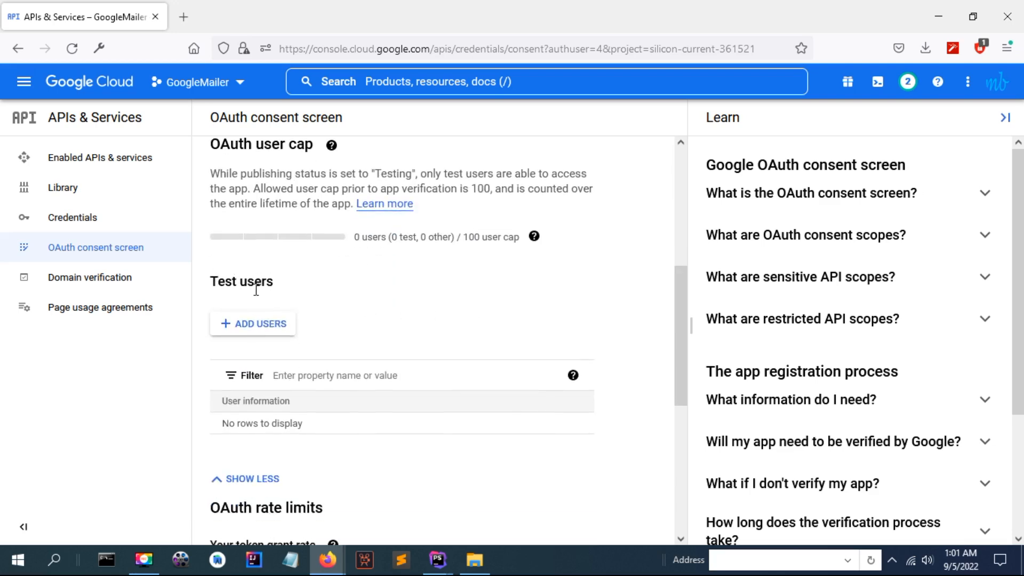
pyautogui.moveTo(258, 325)
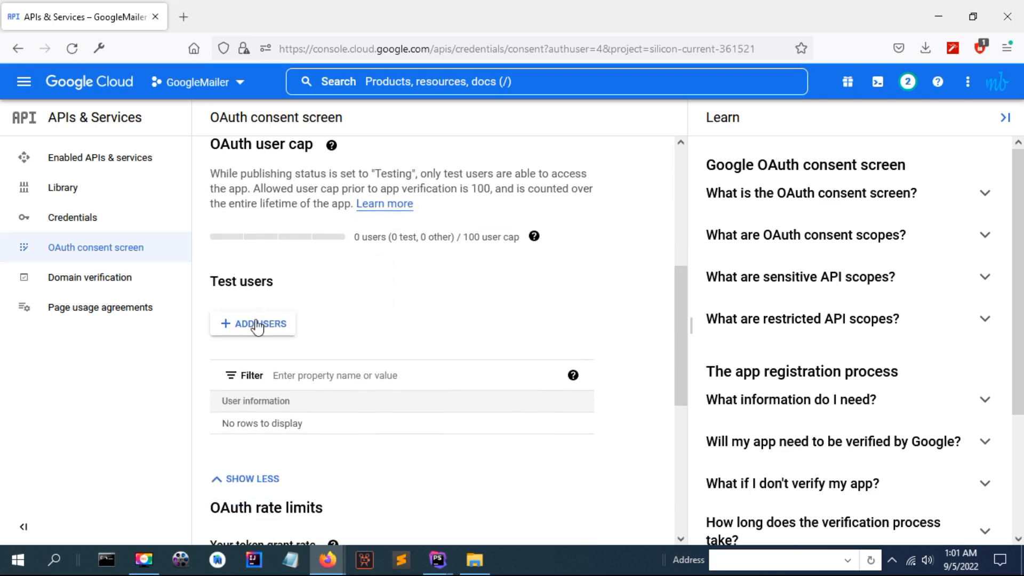
pyautogui.click(252, 323)
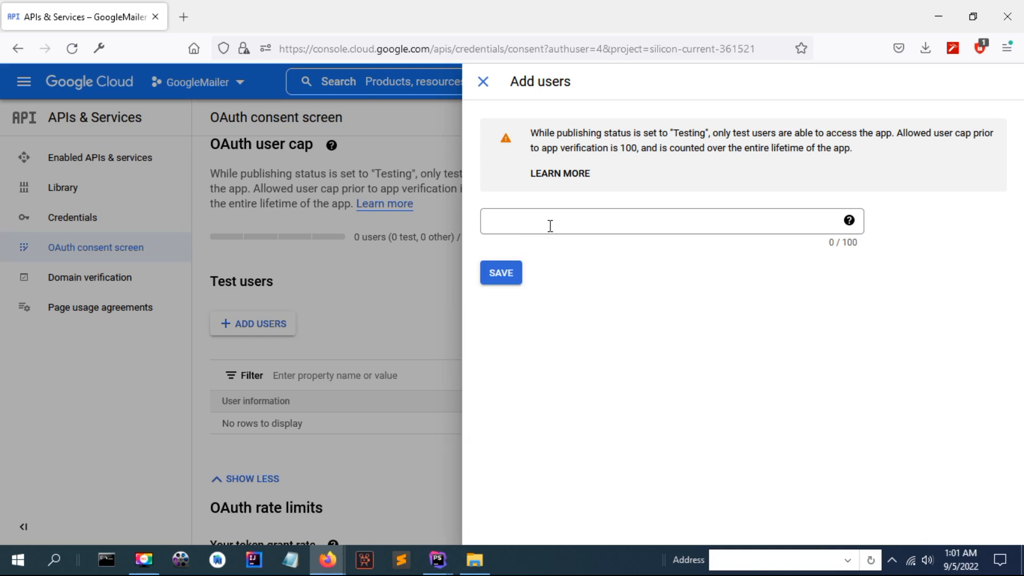
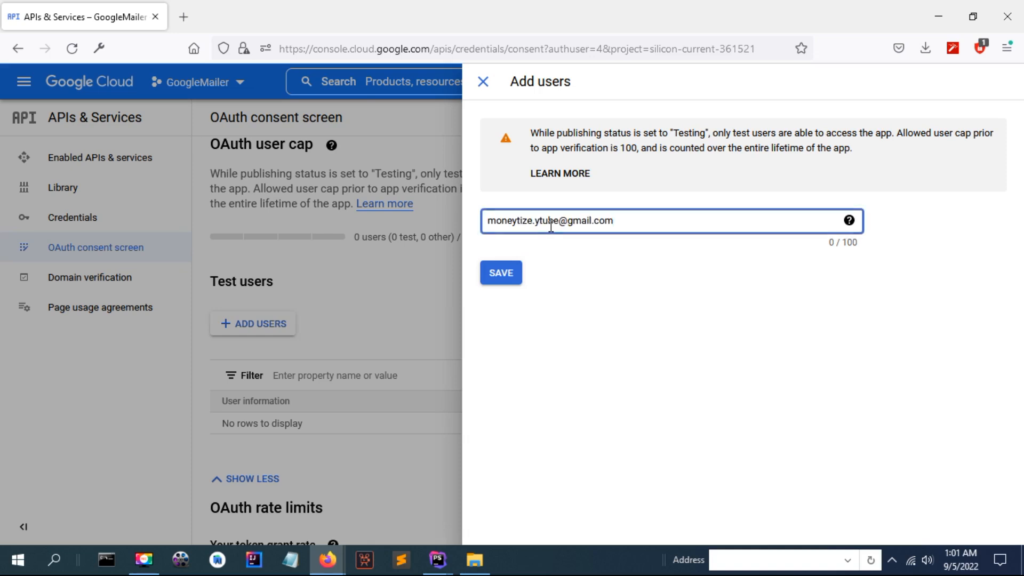
pyautogui.press('Return')
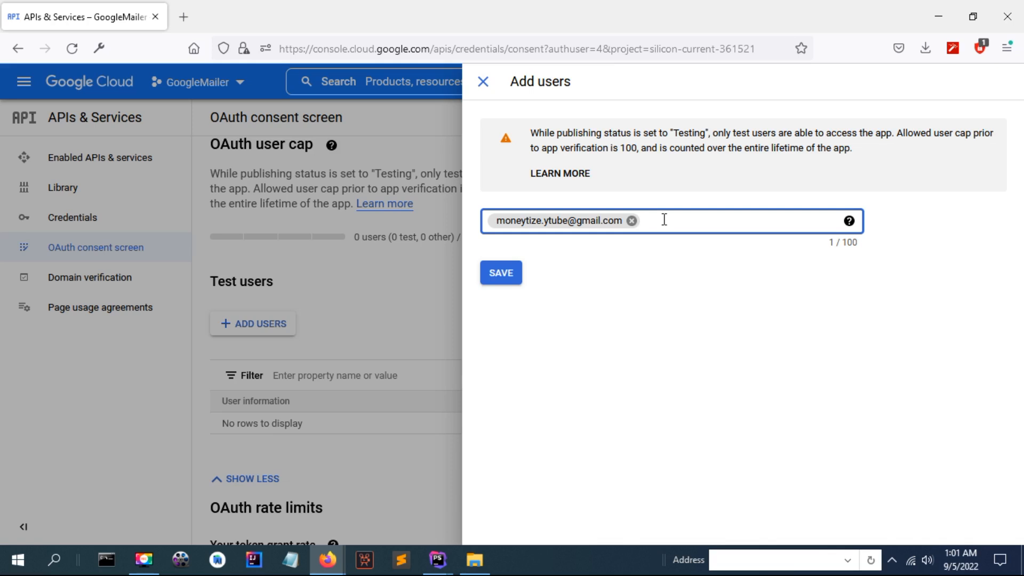
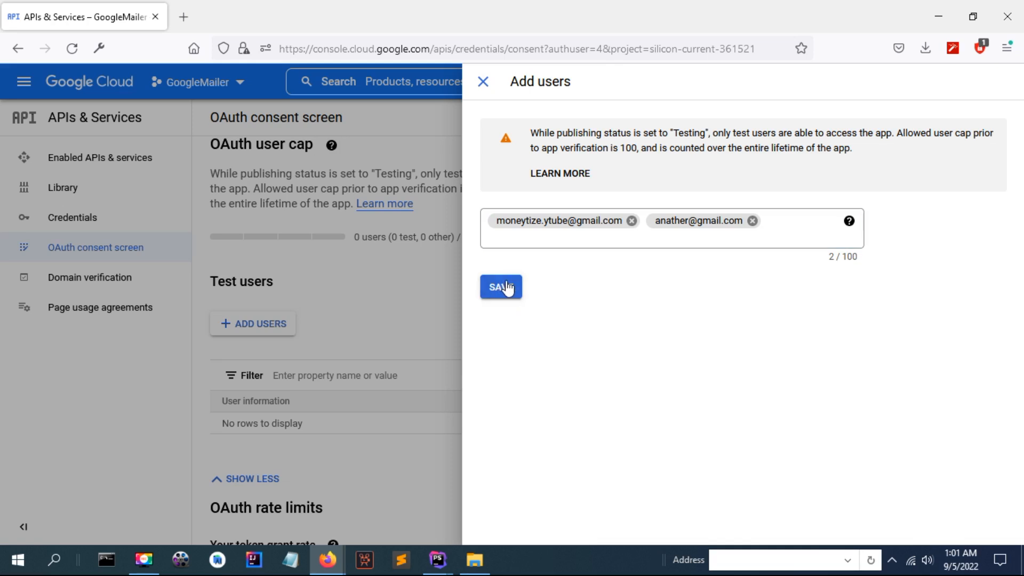
pyautogui.moveTo(559, 173)
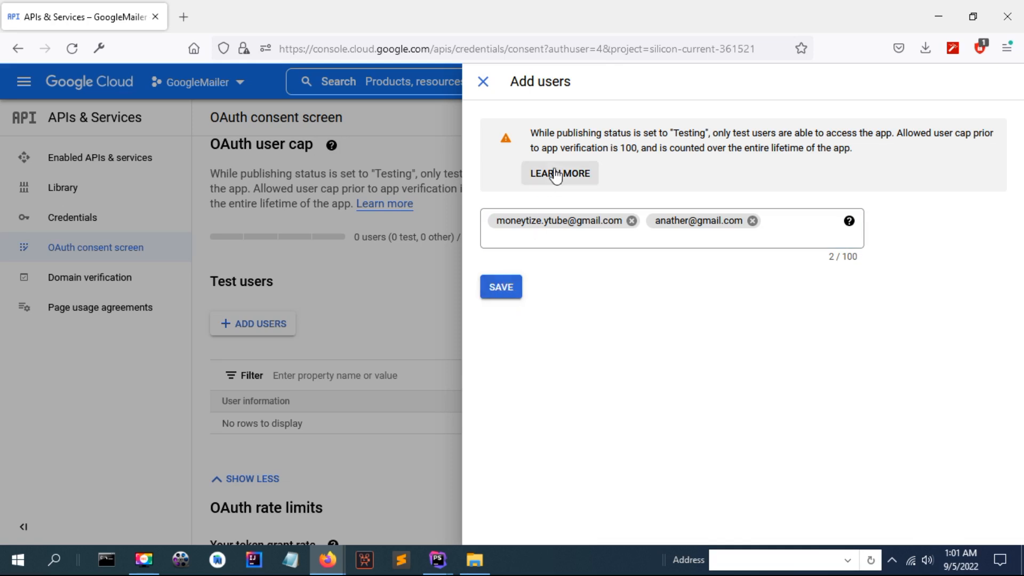
pyautogui.moveTo(742, 148)
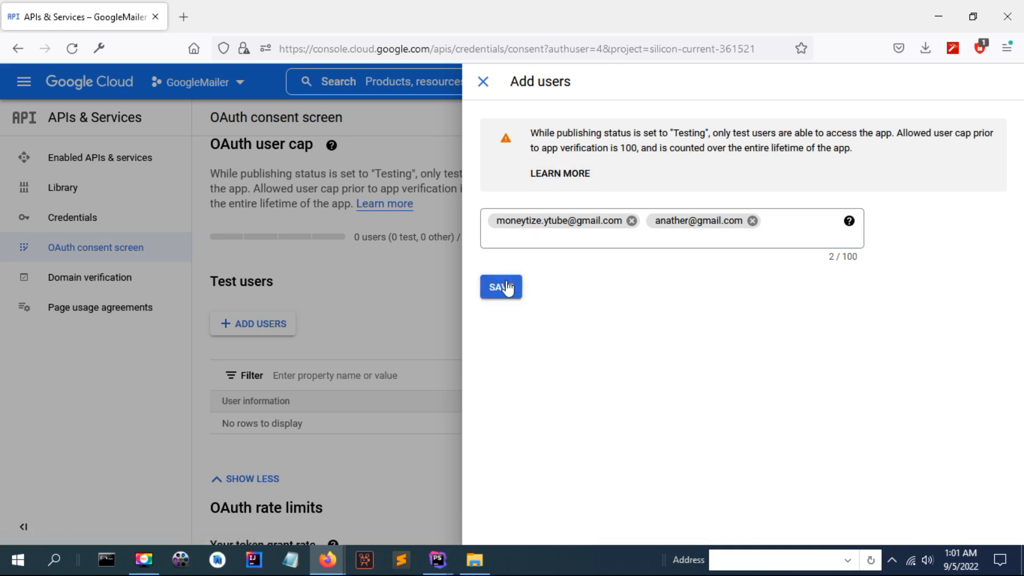
# Step: Save both addresses so the Test users table lists two users, then review the rate limits
pyautogui.click(500, 287)
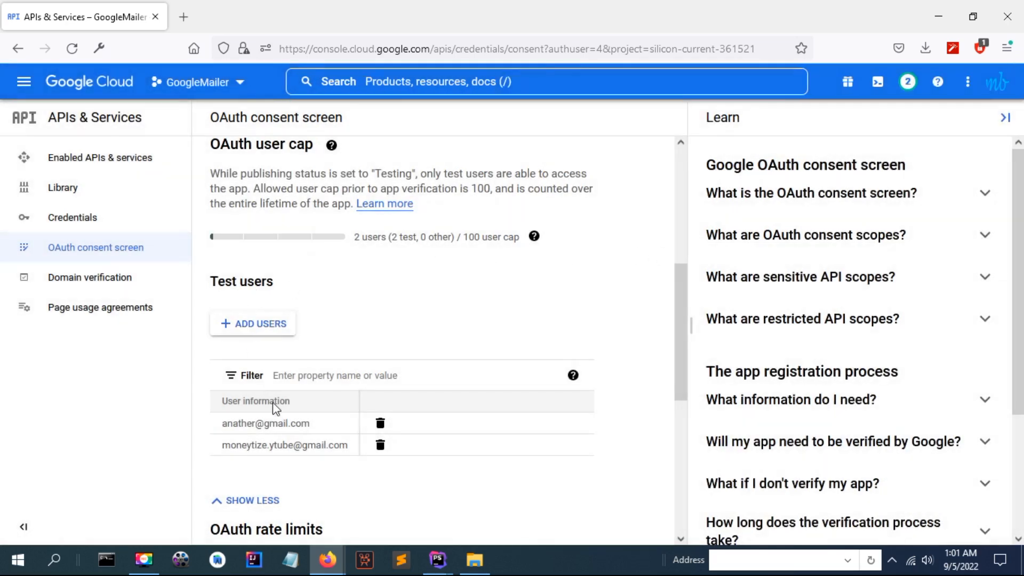
pyautogui.scroll(-3)
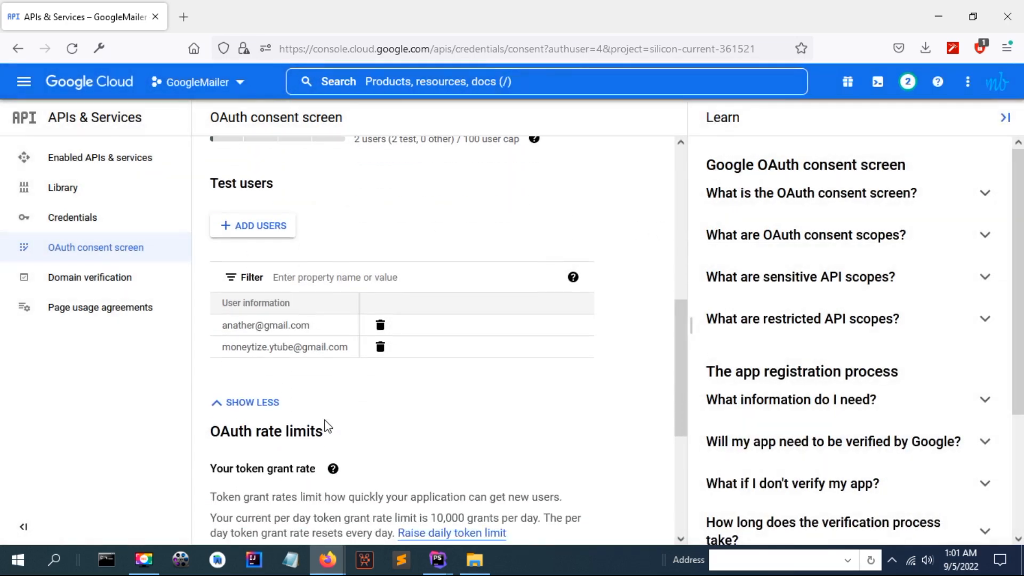
pyautogui.scroll(-3)
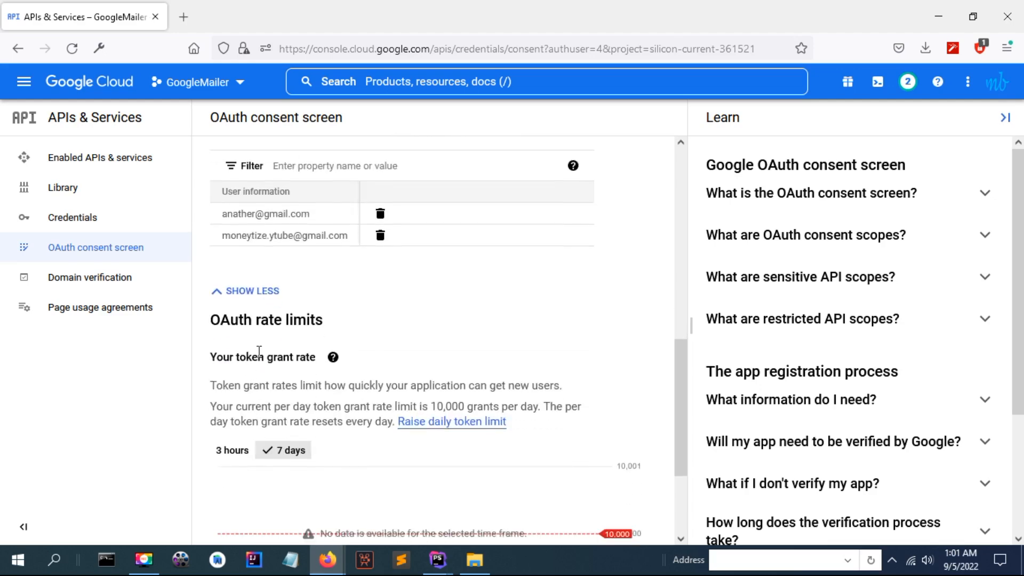
pyautogui.scroll(-3)
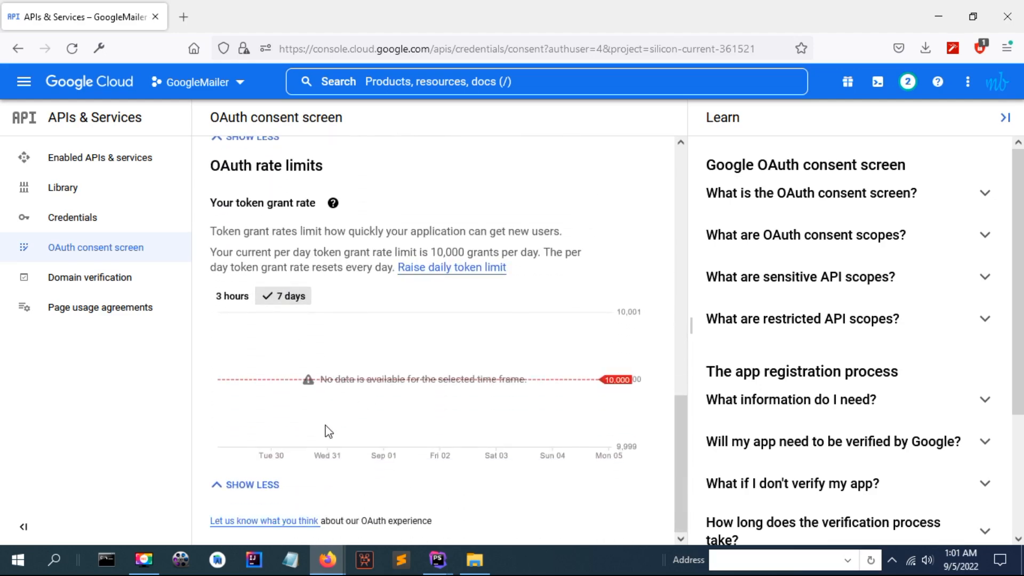
pyautogui.scroll(3)
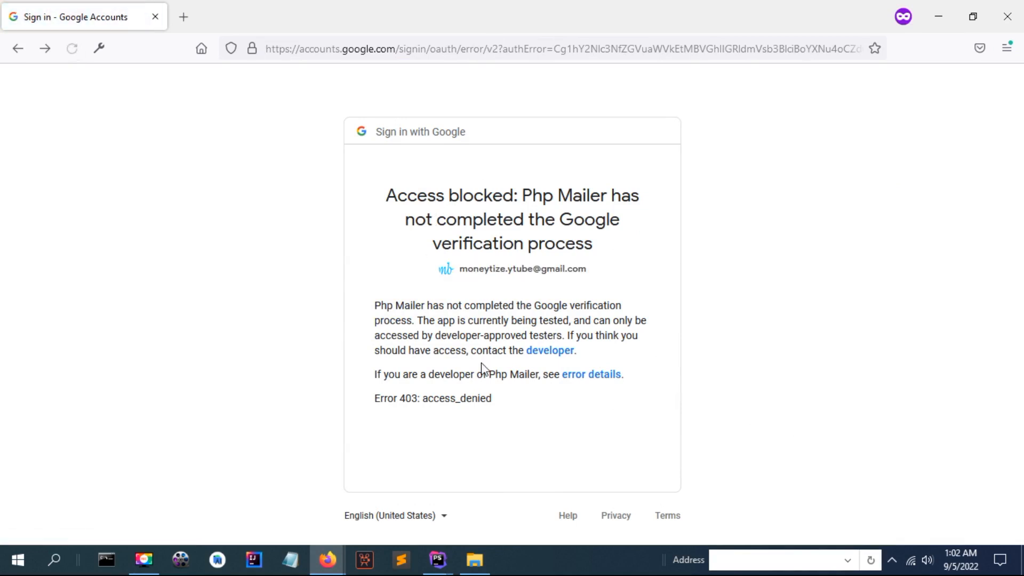
# Step: Go back and restart the Php Mailer sign-in, reaching the 'Google hasn't verified this app' warning
pyautogui.click(17, 48)
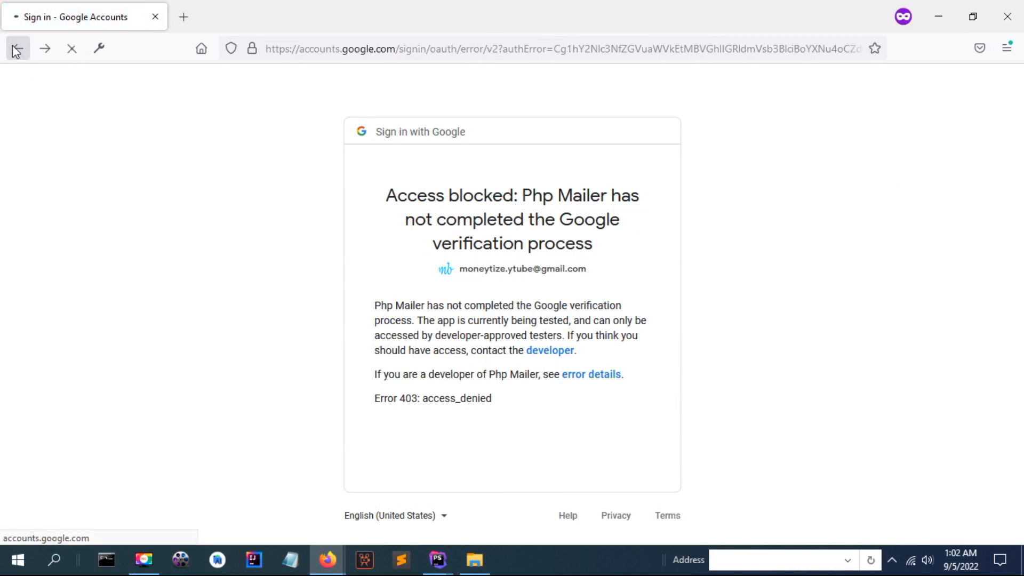
pyautogui.click(16, 48)
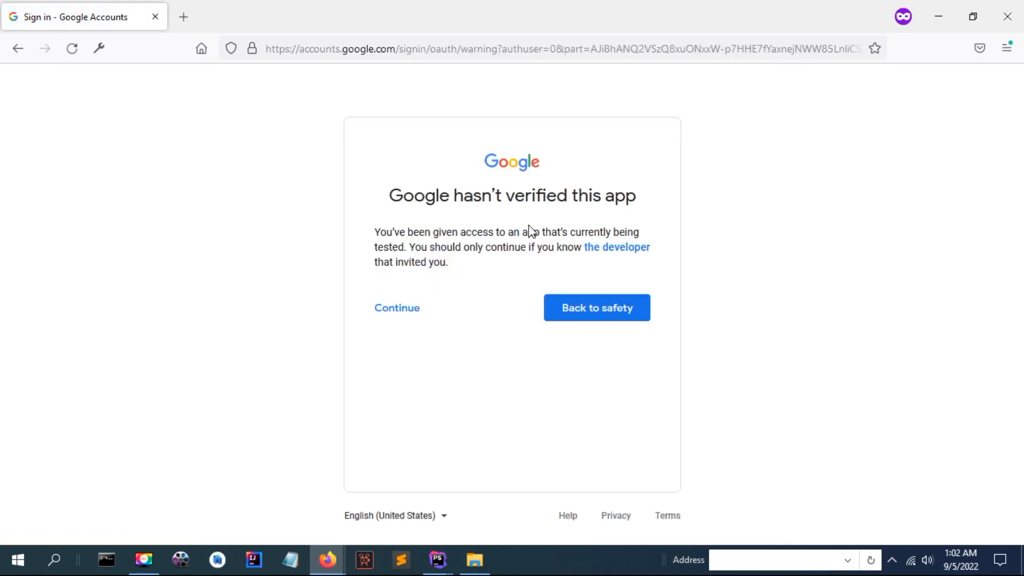
pyautogui.moveTo(430, 226)
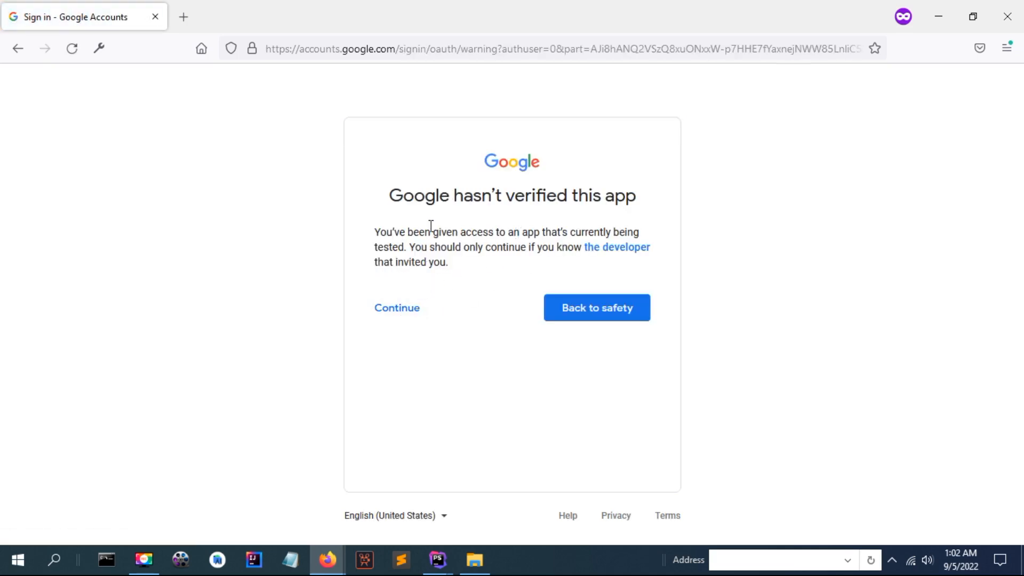
pyautogui.moveTo(450, 246)
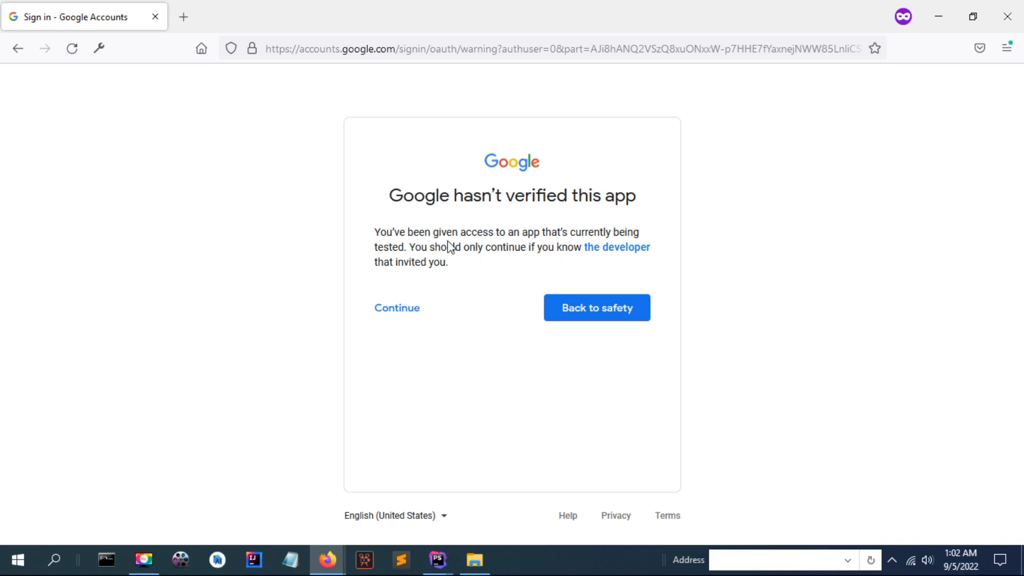
pyautogui.moveTo(563, 246)
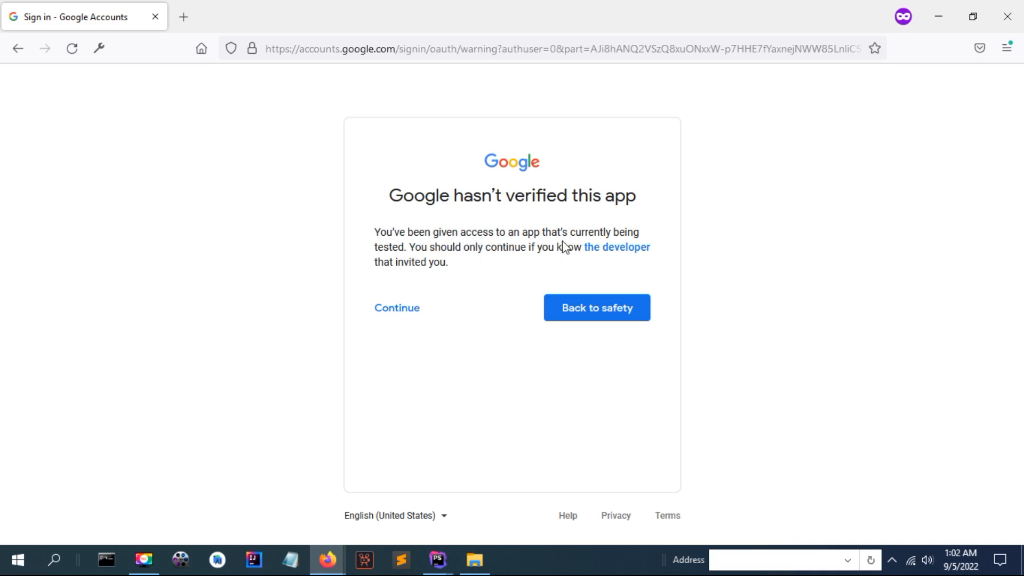
pyautogui.moveTo(487, 254)
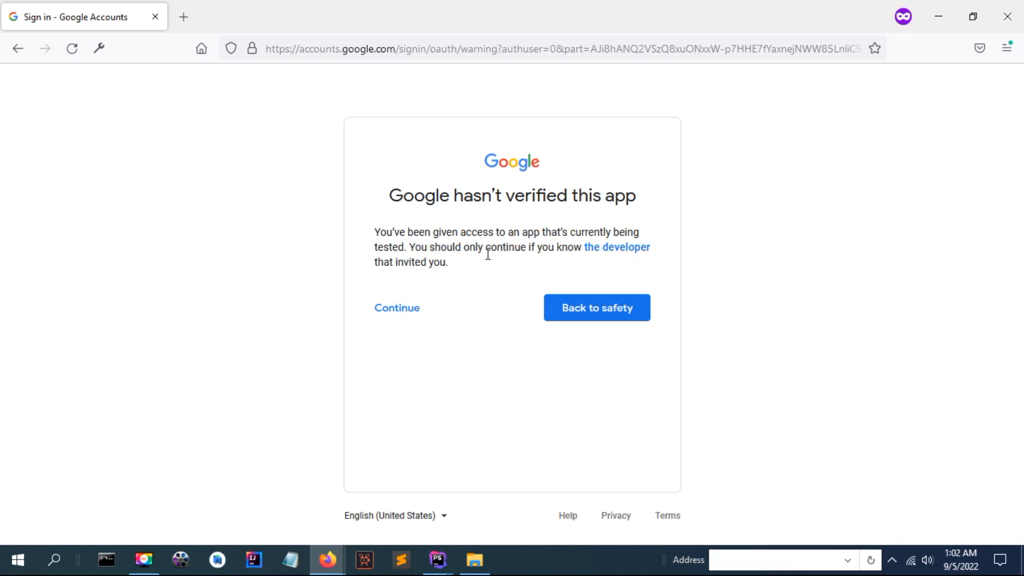
pyautogui.moveTo(584, 254)
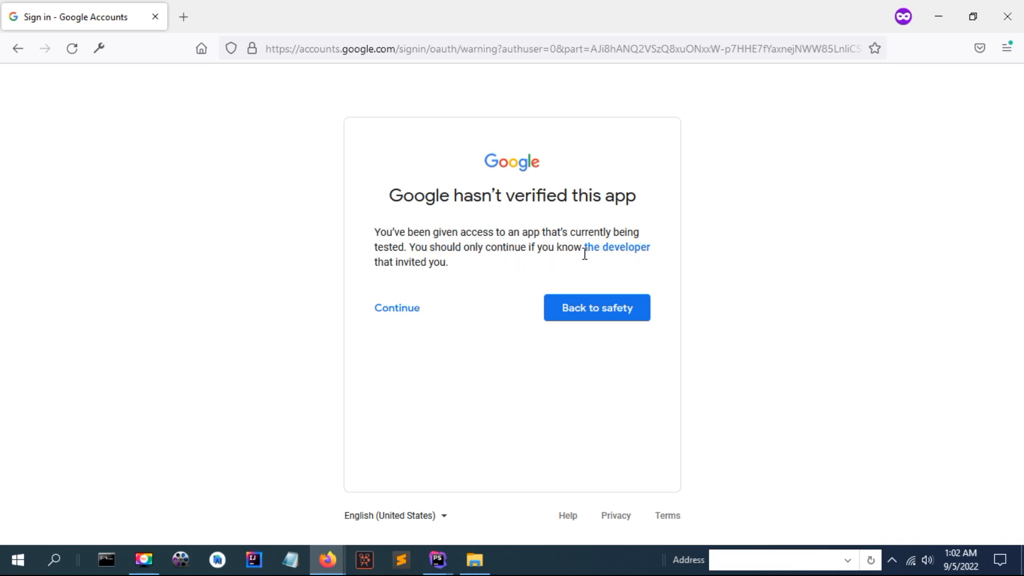
pyautogui.moveTo(464, 264)
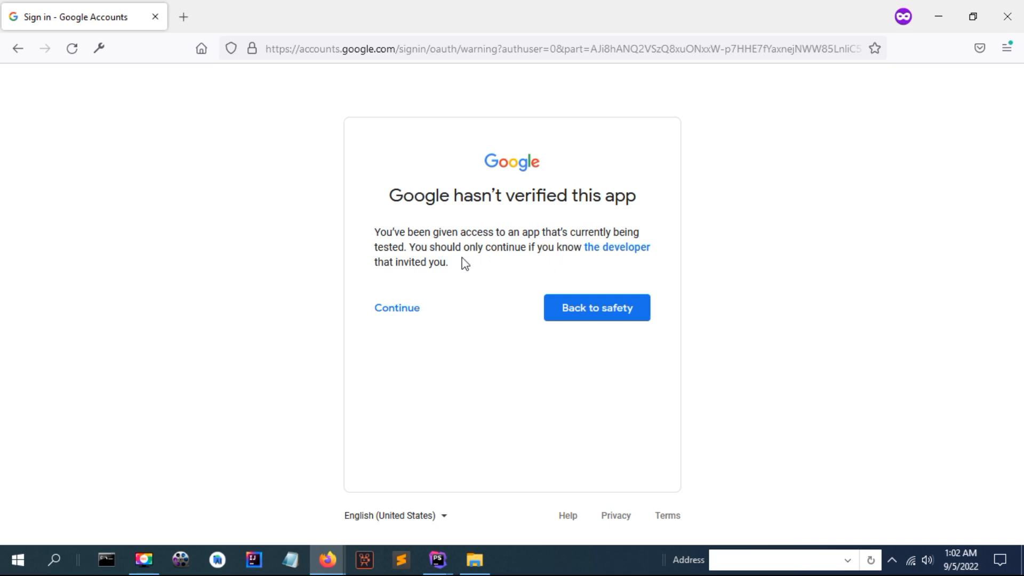
# Step: Continue past the unverified-app warning and allow Php Mailer email access, redirecting to localhost
pyautogui.click(396, 307)
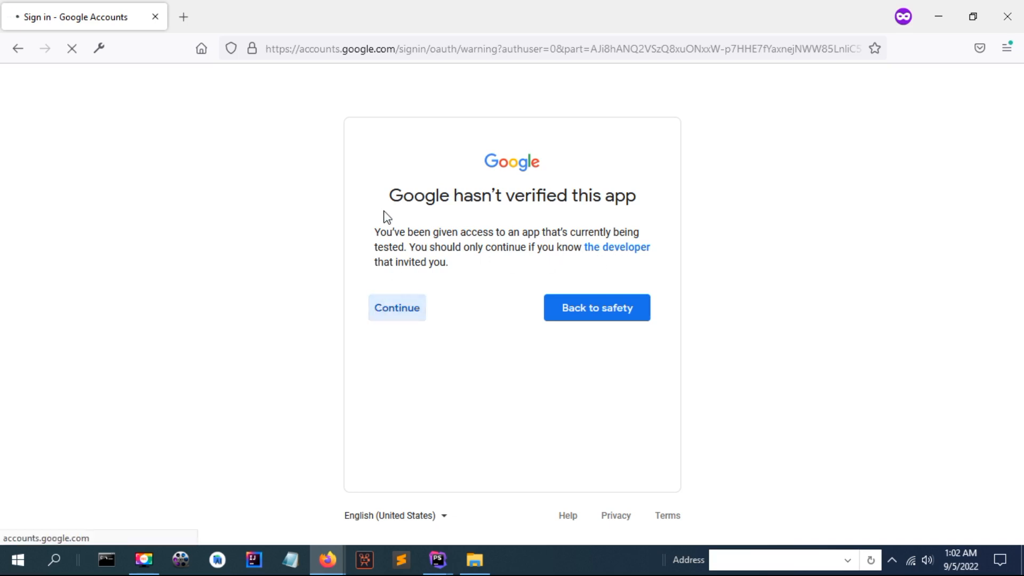
pyautogui.click(396, 307)
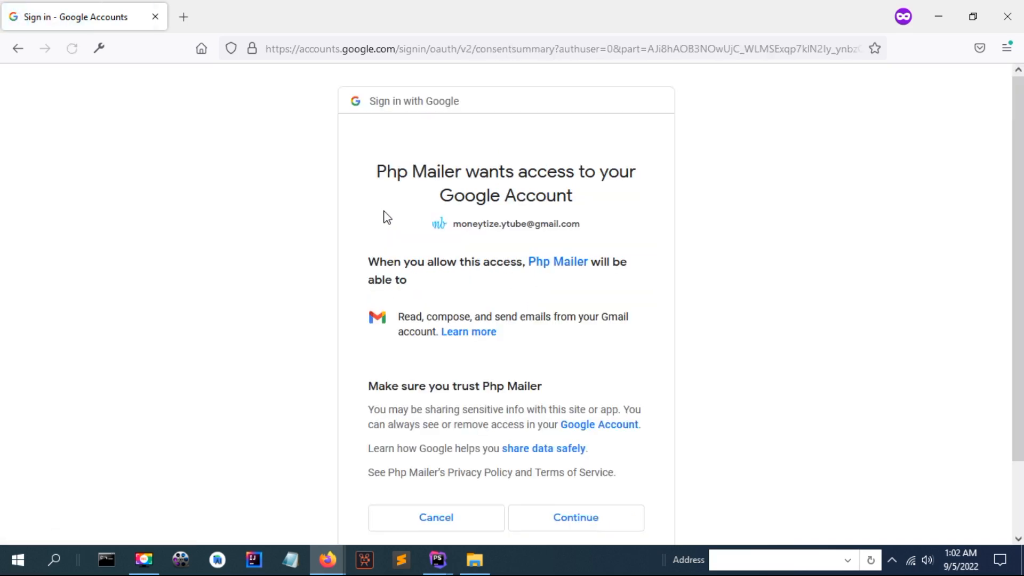
pyautogui.click(575, 517)
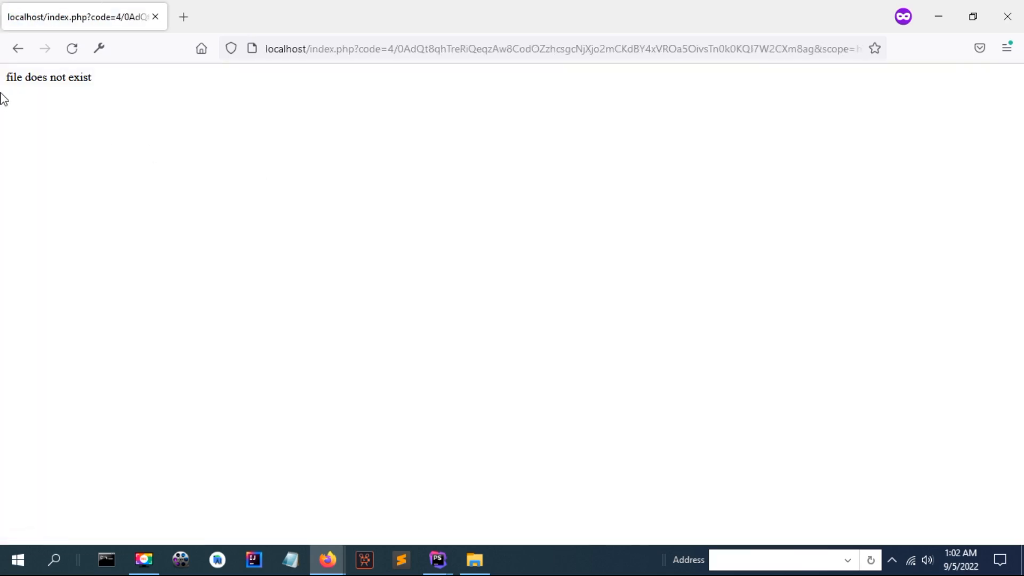